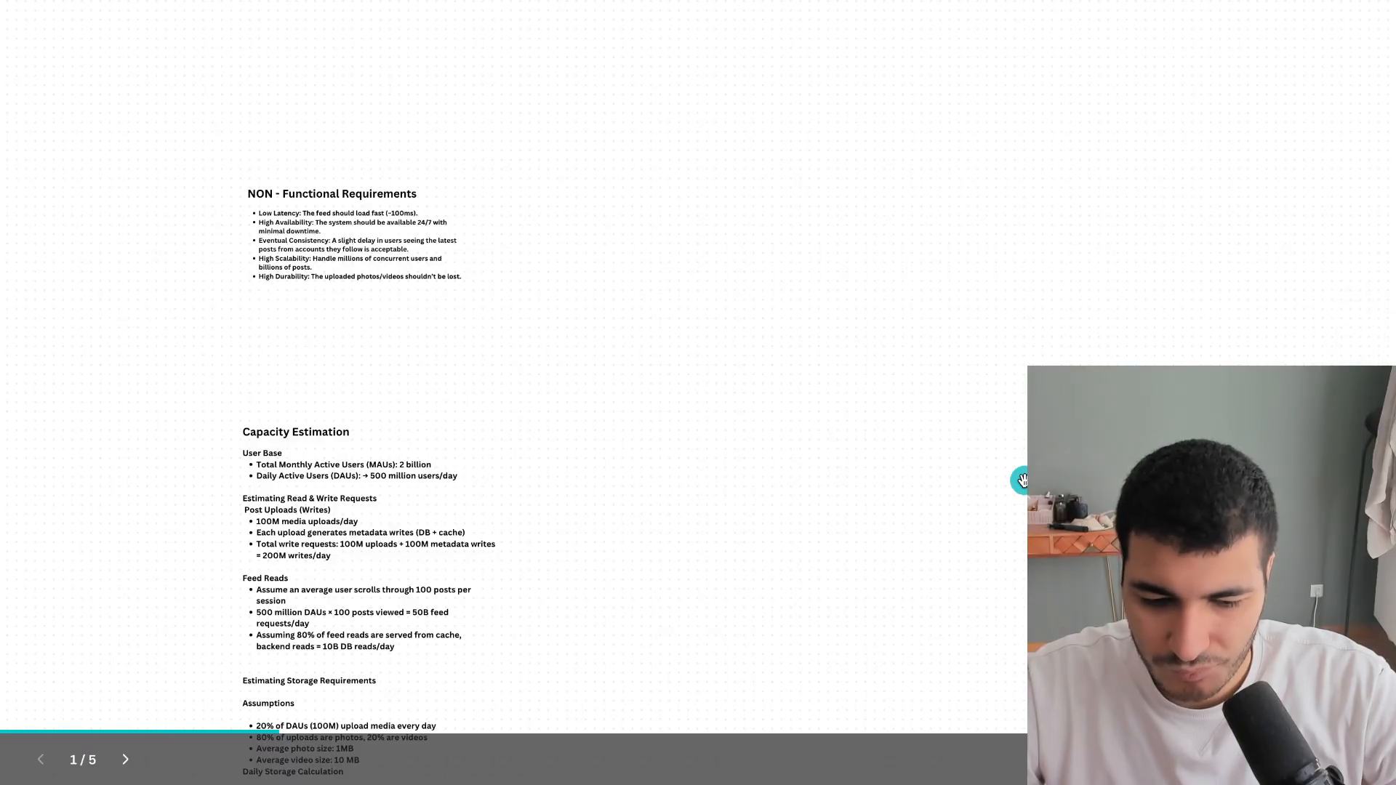
Advance the presentation from slide 1 to slide 4, the JSON feed code block.
{"action": "left_click", "coordinate": [125, 759]}
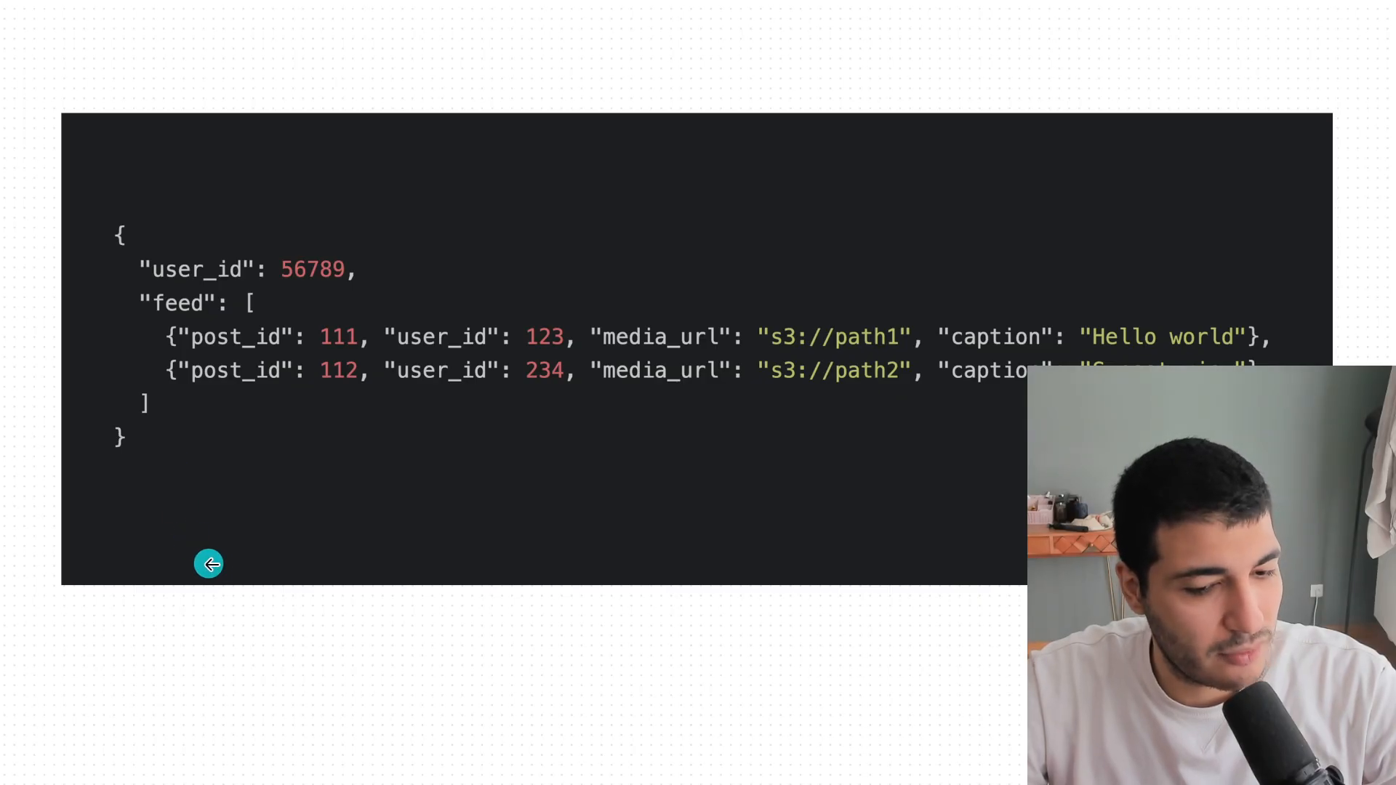
{"action": "mouse_move", "coordinate": [226, 568]}
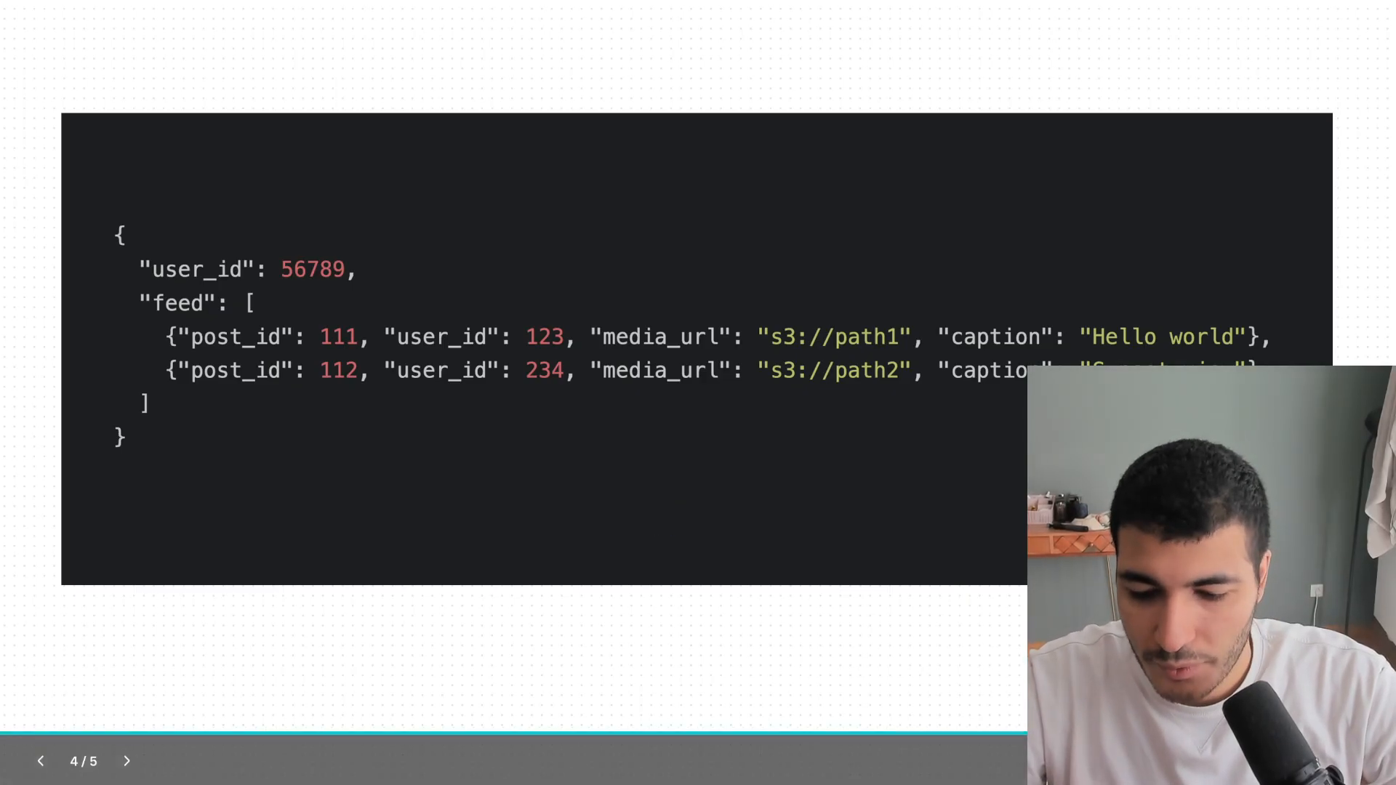
Leave presentation view and scroll to the 'How Instagram Stores Billions of Photos and Videos' section.
{"action": "left_click", "coordinate": [127, 761]}
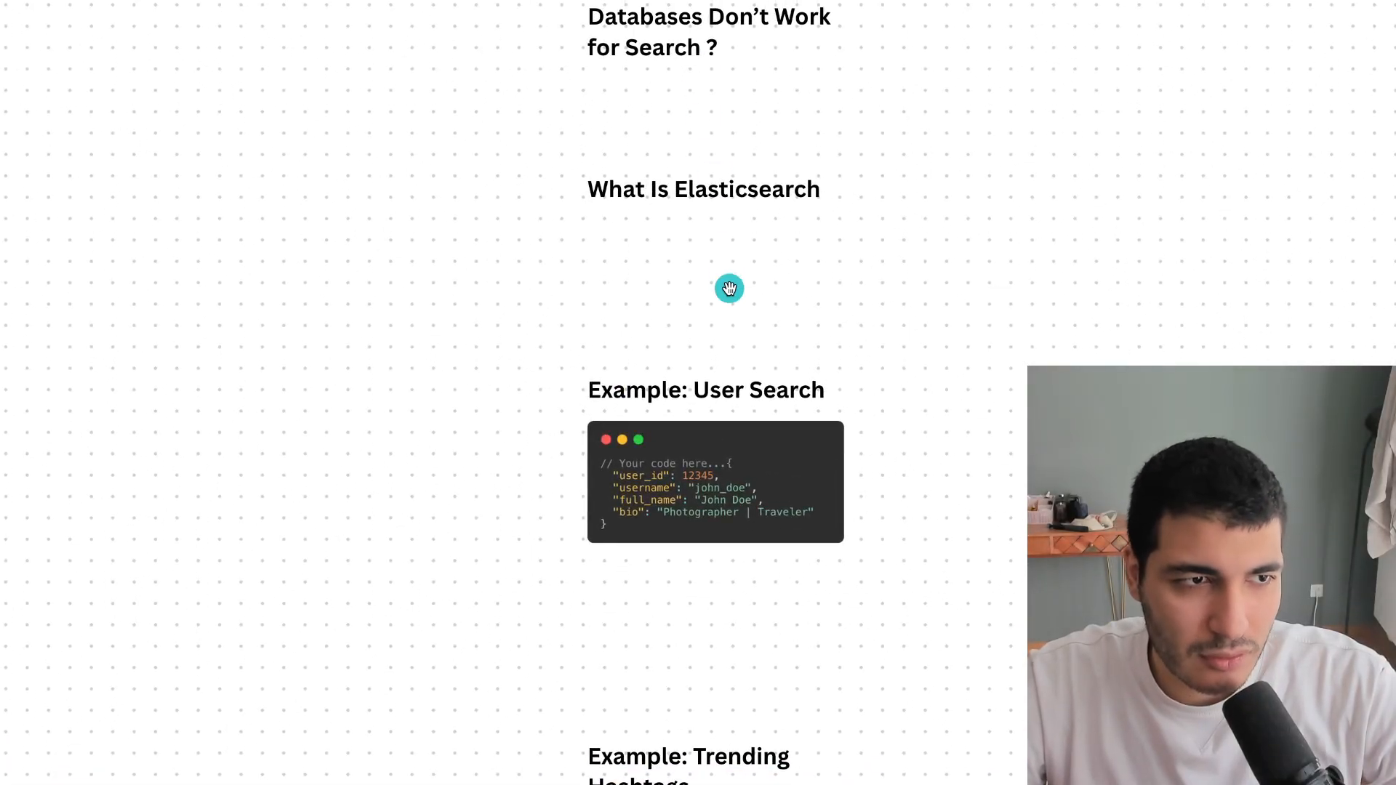
{"action": "scroll", "scroll_direction": "down", "scroll_amount": 3}
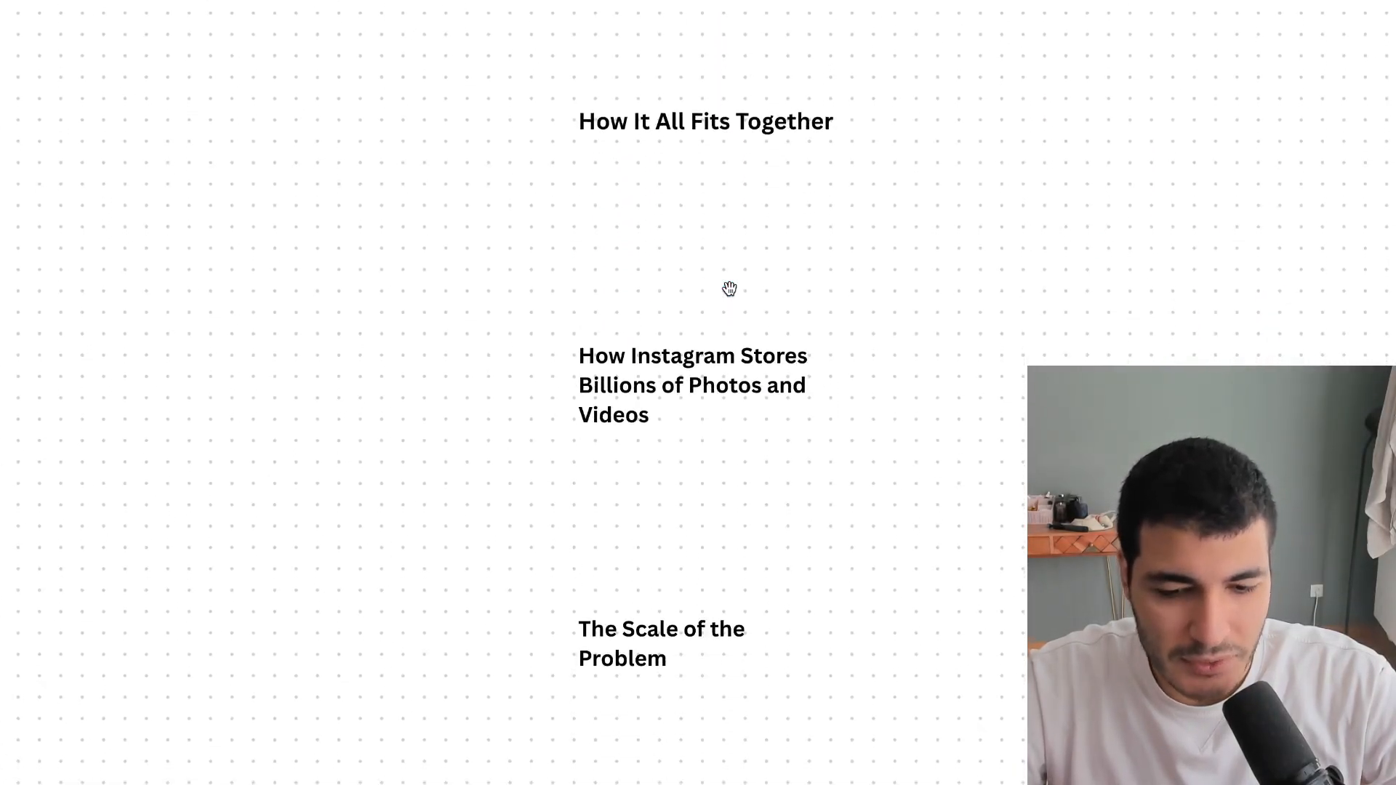
{"action": "scroll", "scroll_direction": "down", "scroll_amount": 3}
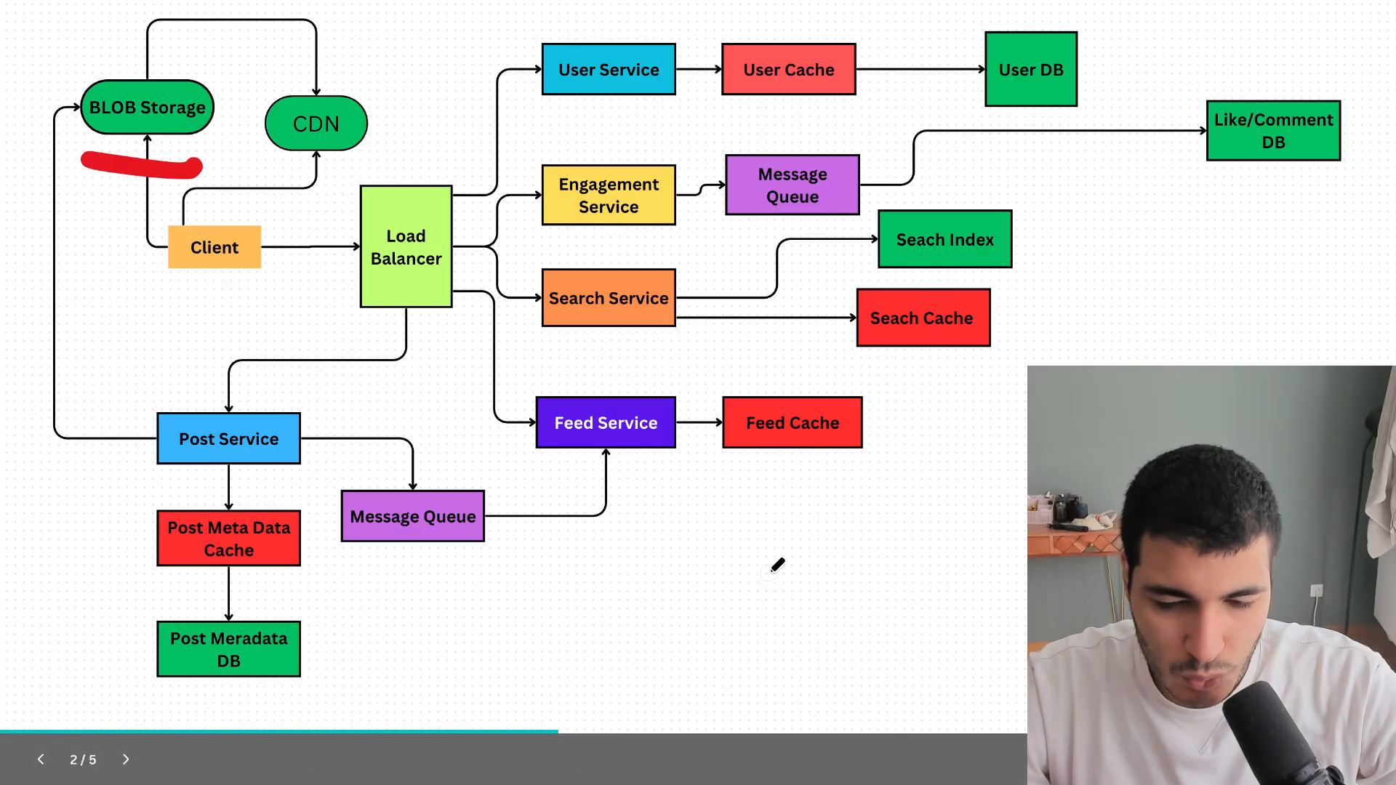
{"action": "mouse_move", "coordinate": [709, 582]}
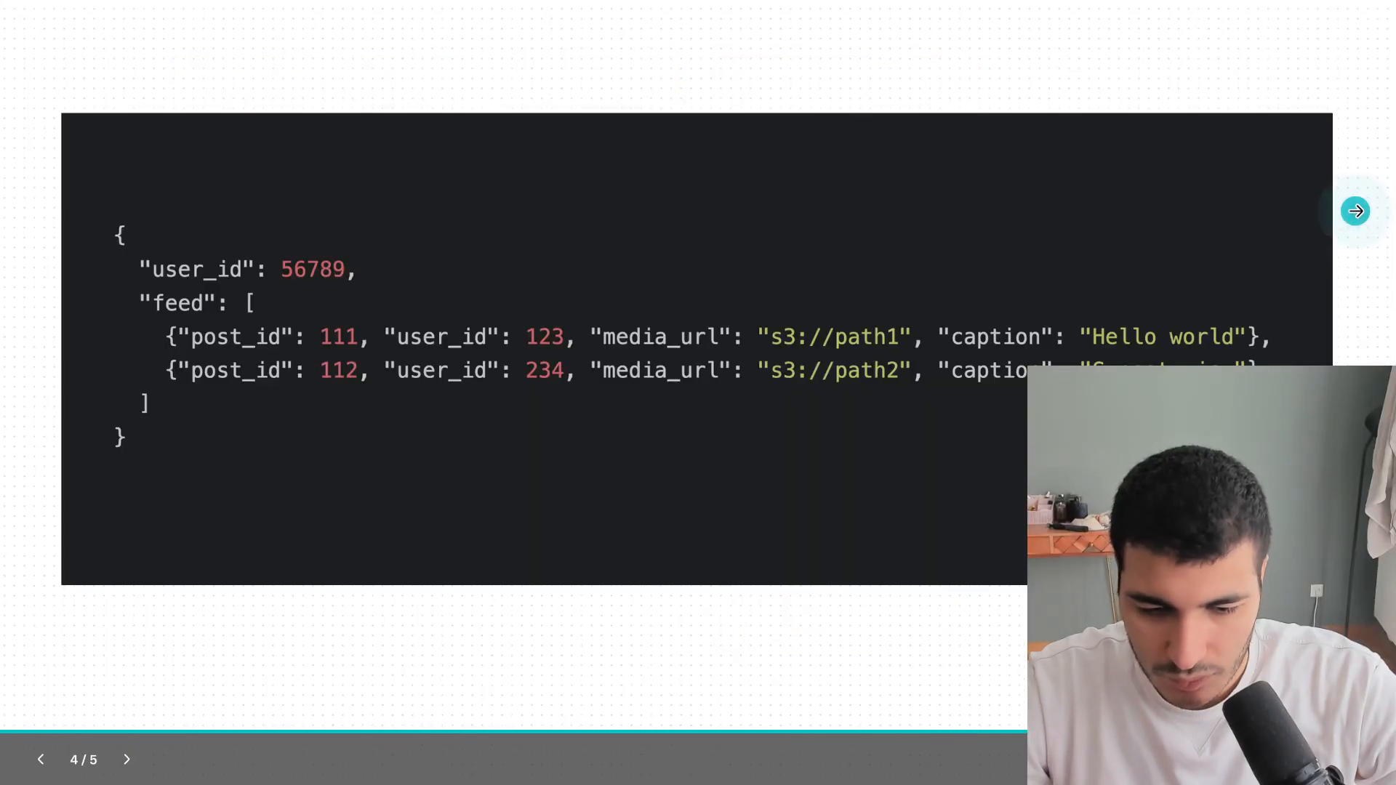
Navigate to slide 4 showing the JSON feed response with user_id, post_id, media_url and caption.
{"action": "left_click", "coordinate": [1355, 211]}
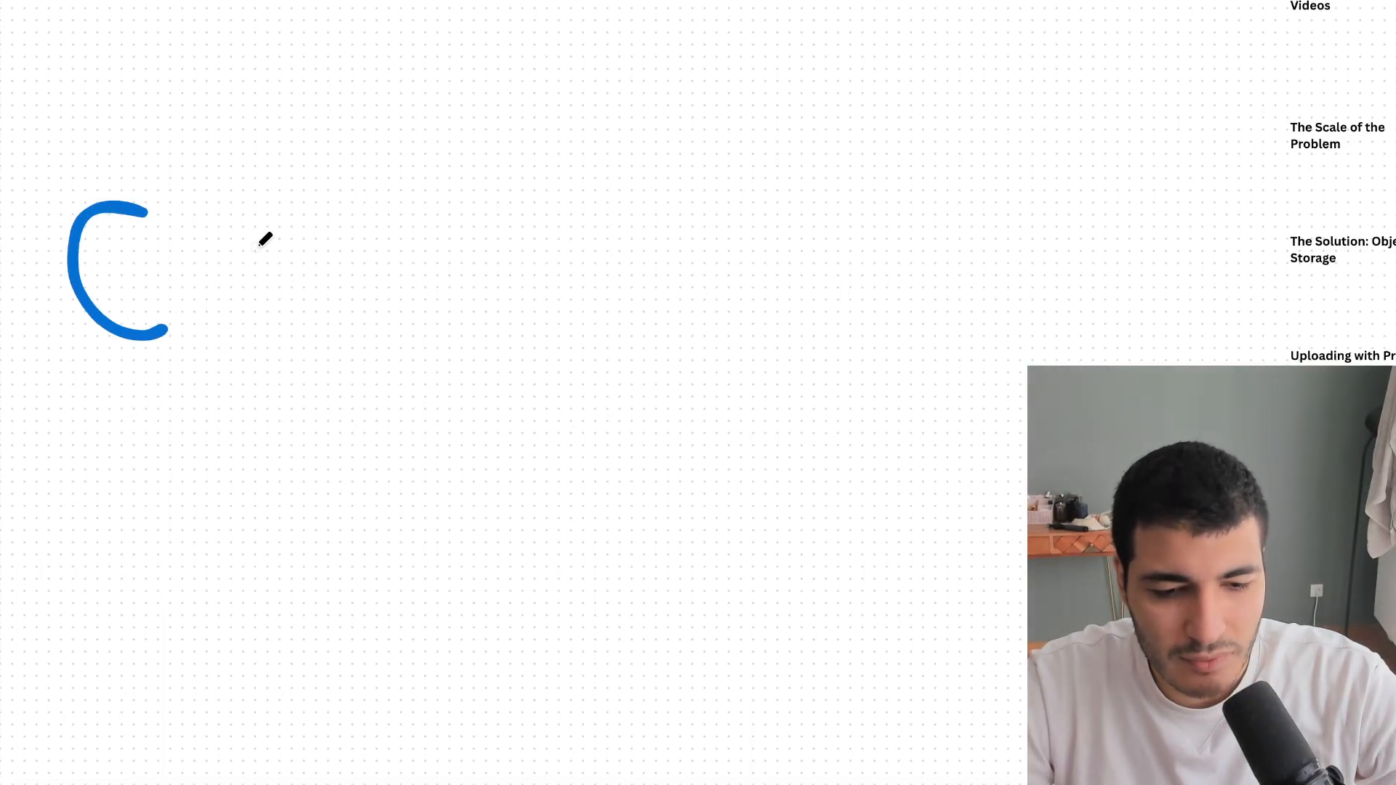
Sketch a blue 'C' for the client on the empty whiteboard area.
{"action": "left_click_drag", "start_coordinate": [259, 259], "coordinate": [730, 205]}
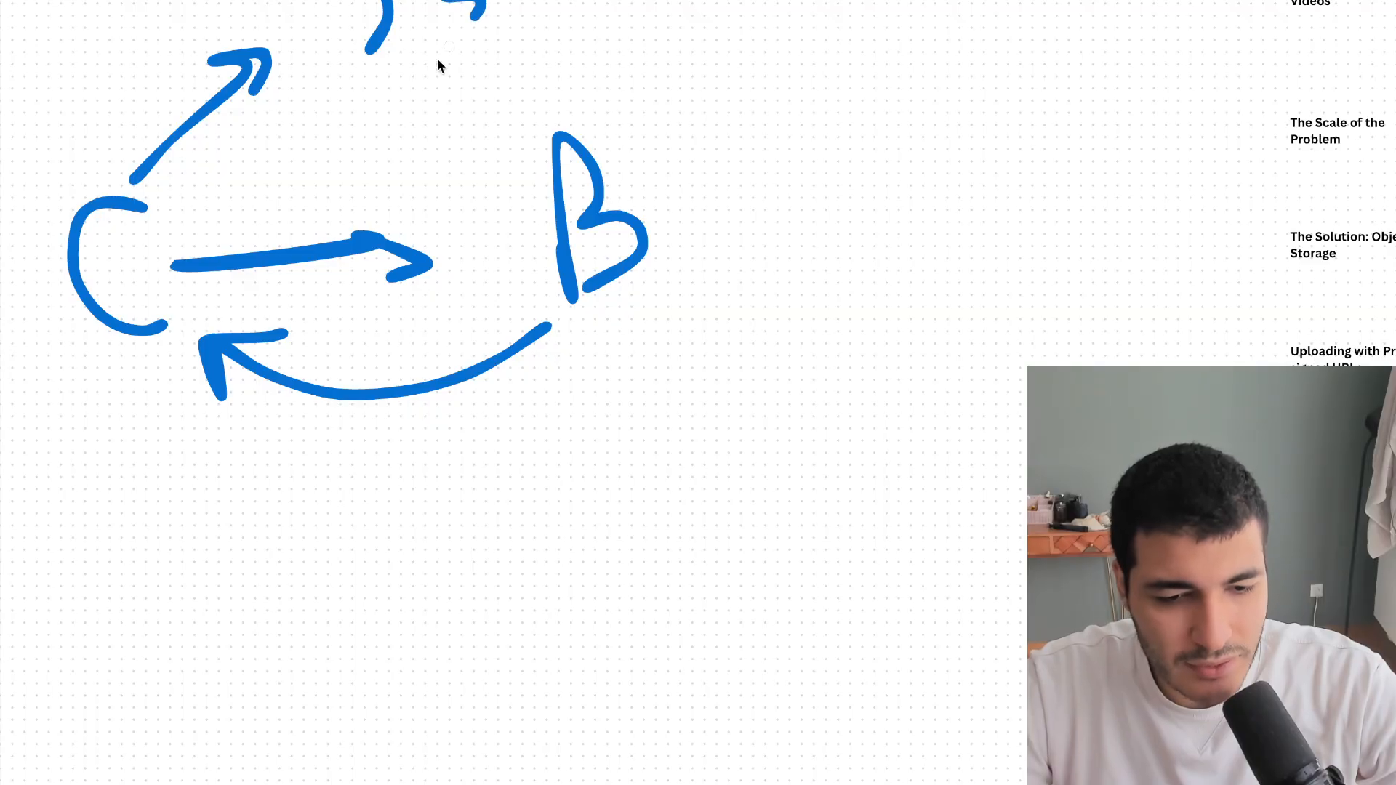
Draw 'B' and arrows linking C and B both ways, plus an upward arrow from C.
{"action": "left_click_drag", "start_coordinate": [374, 106], "coordinate": [259, 174]}
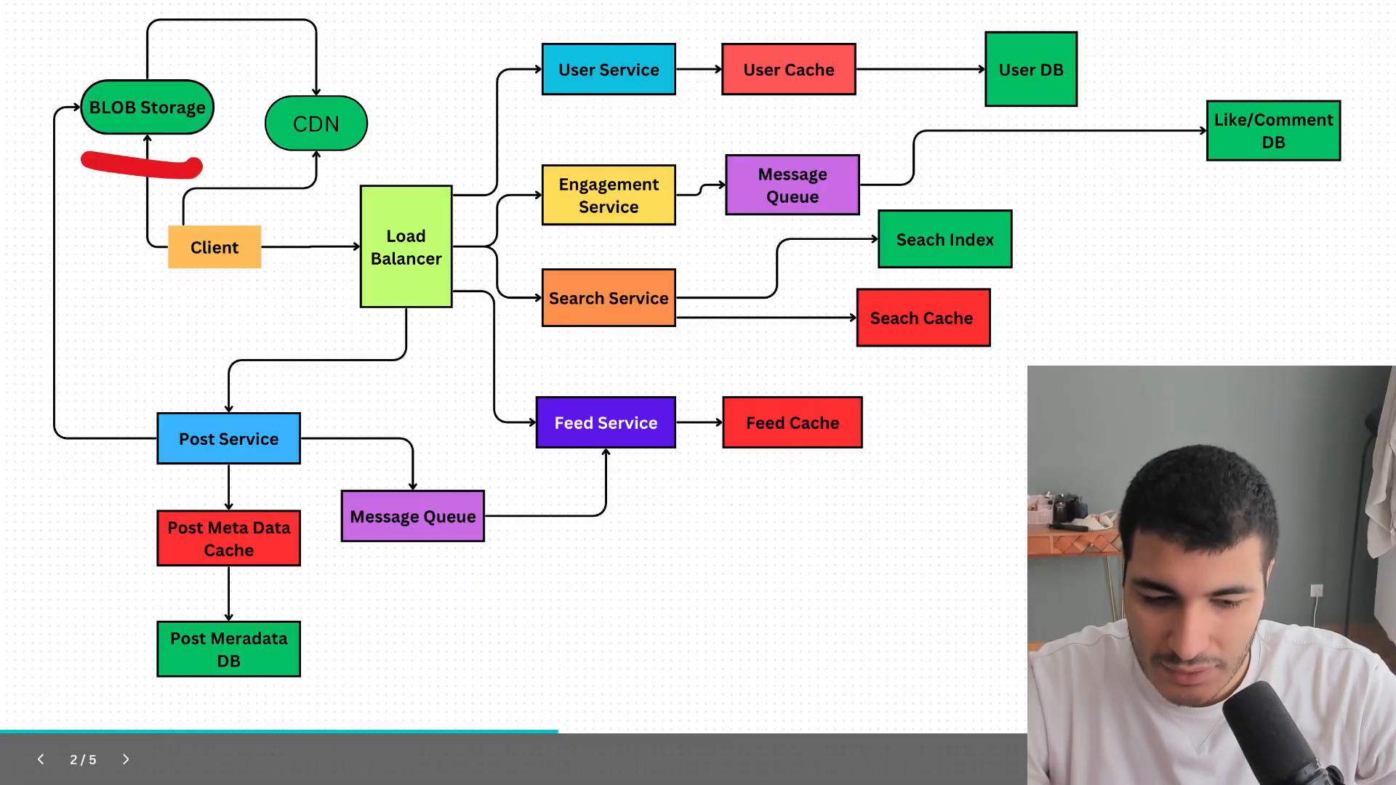
Outline the CDN box in blue, with small marks near BLOB Storage and Client.
{"action": "left_click_drag", "start_coordinate": [285, 80], "coordinate": [401, 80]}
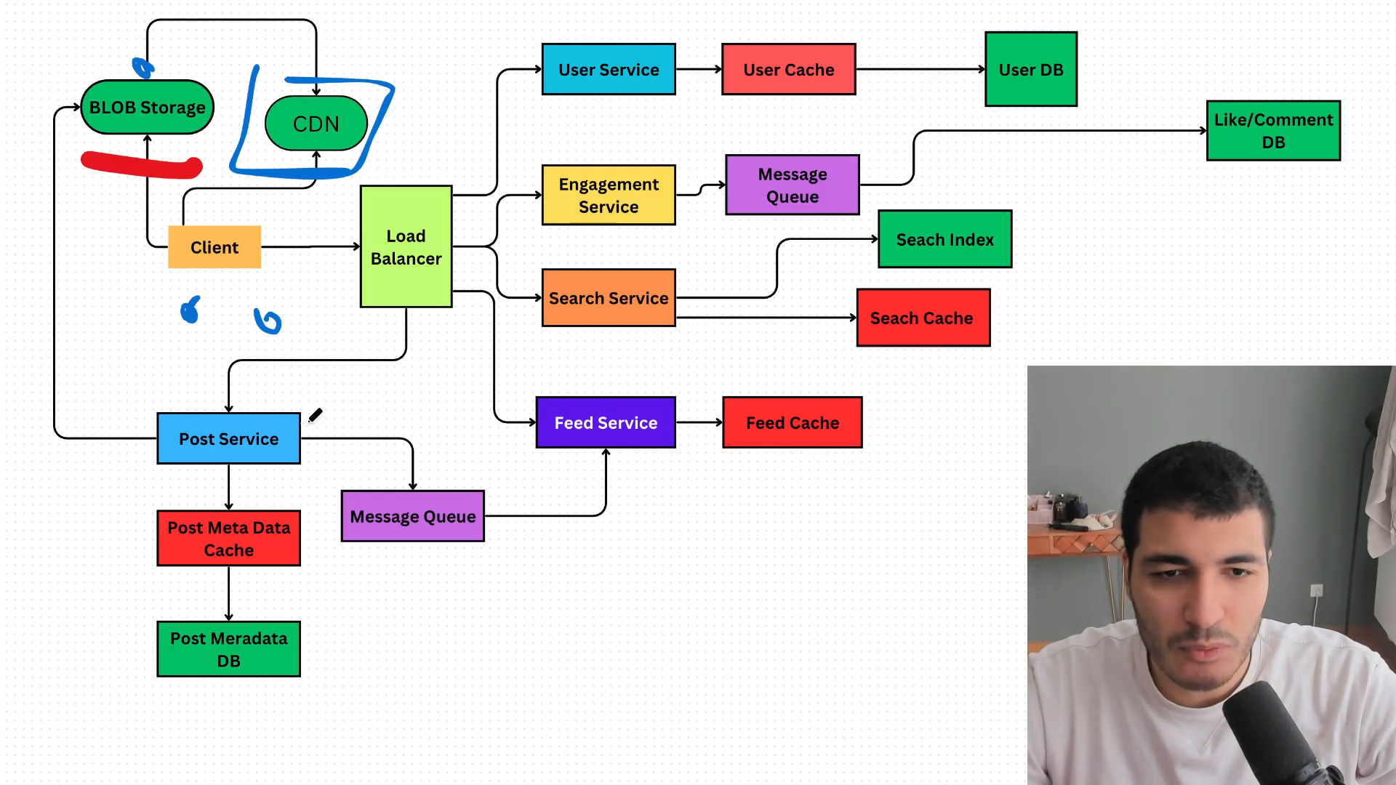
{"action": "mouse_move", "coordinate": [148, 378]}
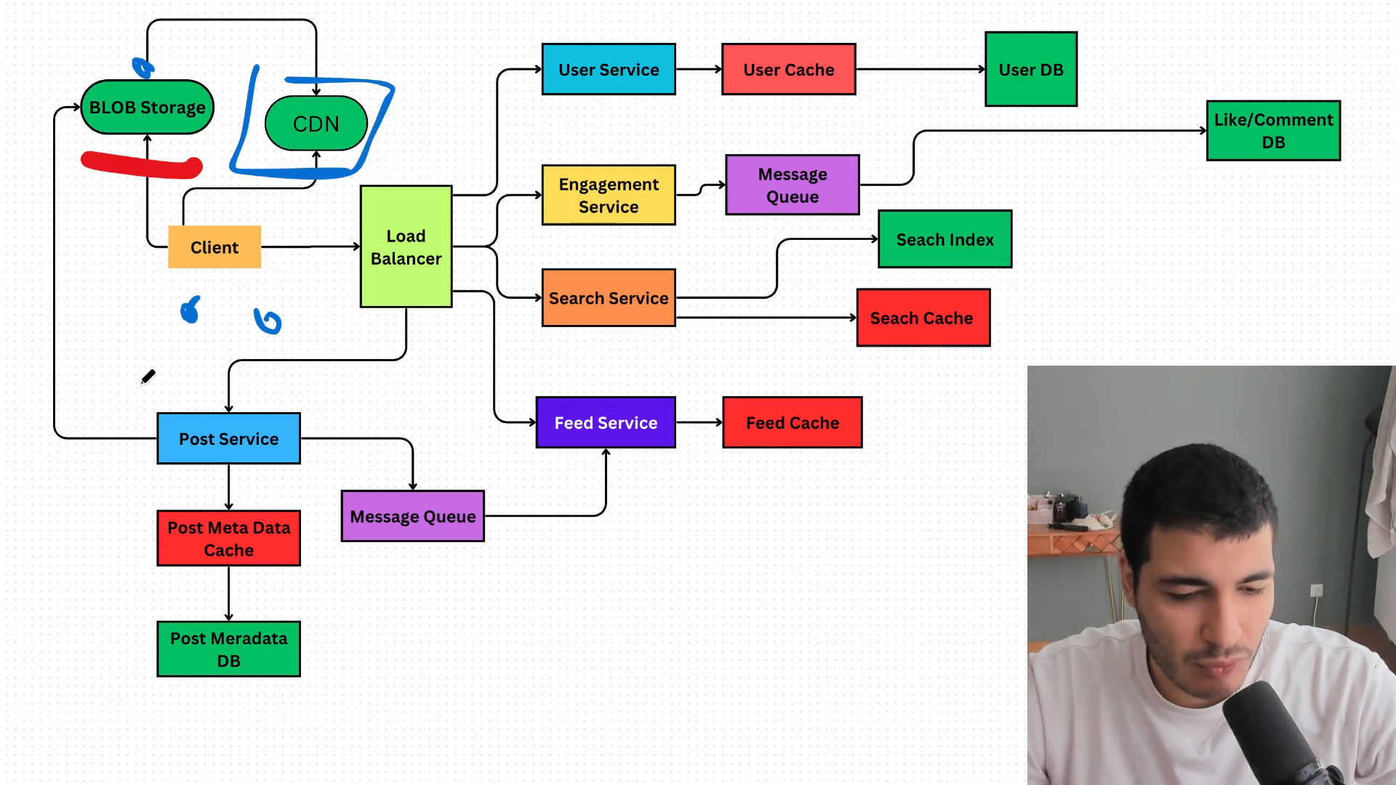